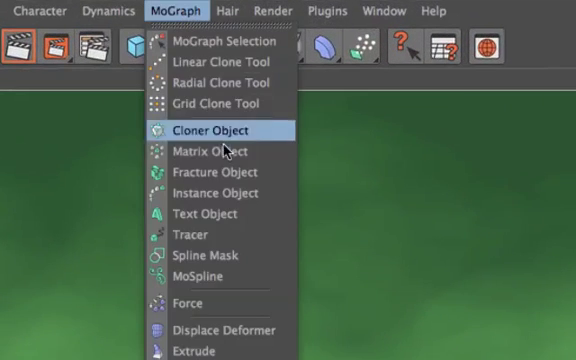
- Create a new MoSpline object from the MoGraph menu
left_click(200, 276)
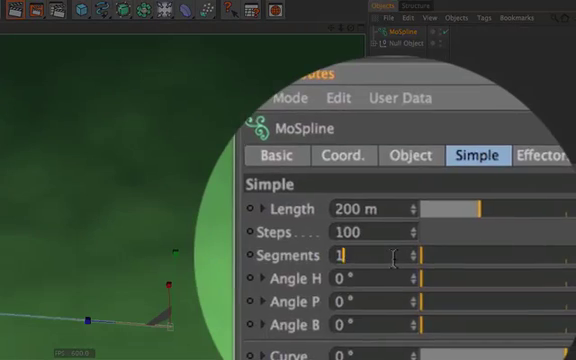
- Set the MoSpline's Segments count to 20 so it fans out
type("20")
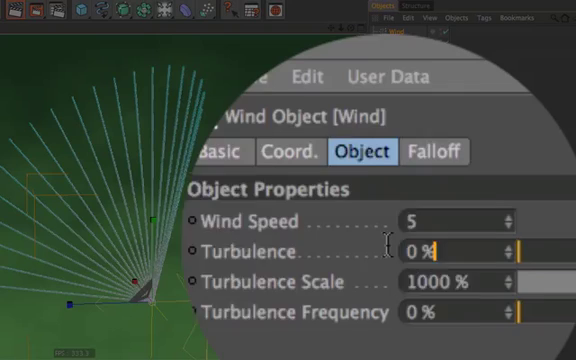
- Set the Wind object's Turbulence to 50%
type("50")
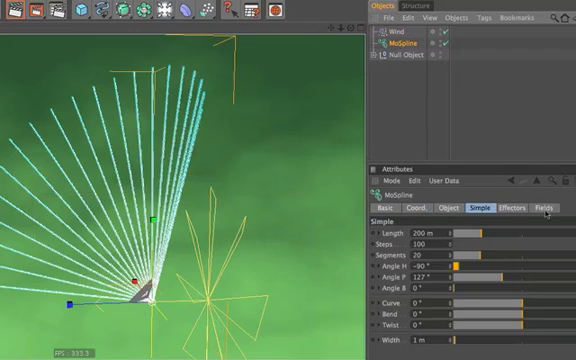
- Show the MoSpline's Fields/Forces settings in the Attributes Manager
left_click(542, 206)
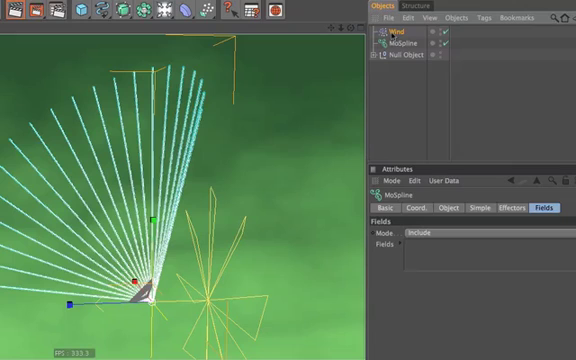